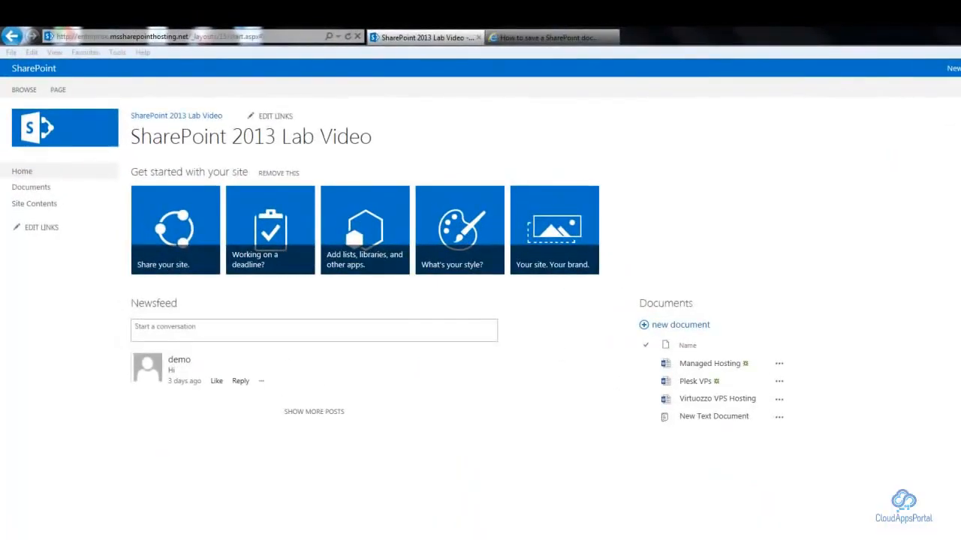
pyautogui.moveTo(168, 426)
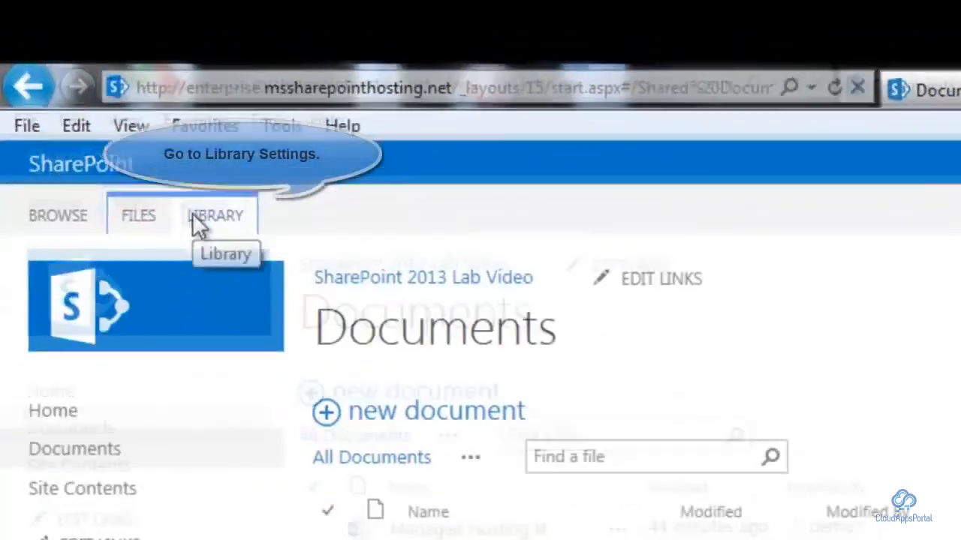
# Open the Documents library in Windows Explorer from the LIBRARY ribbon, allowing the IE security prompt
pyautogui.click(216, 216)
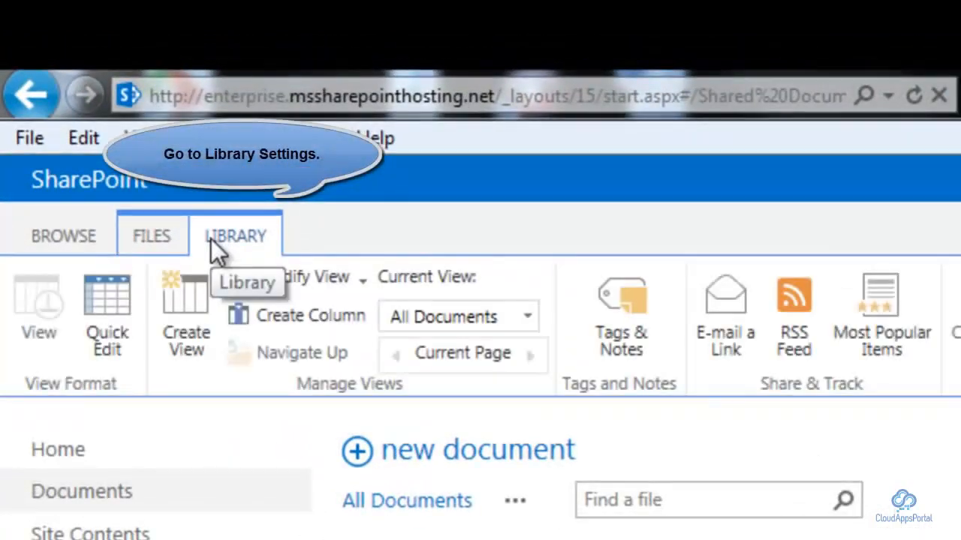
pyautogui.click(234, 236)
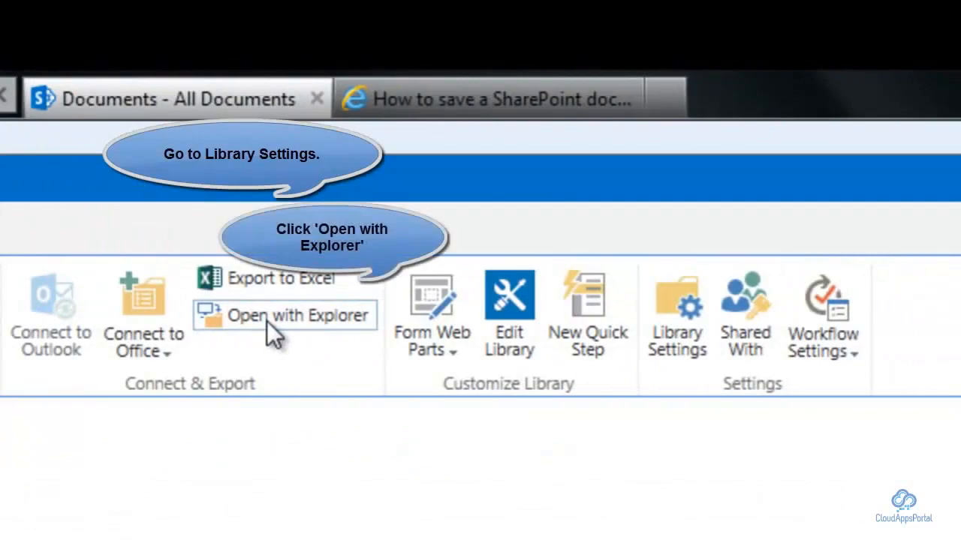
pyautogui.click(297, 315)
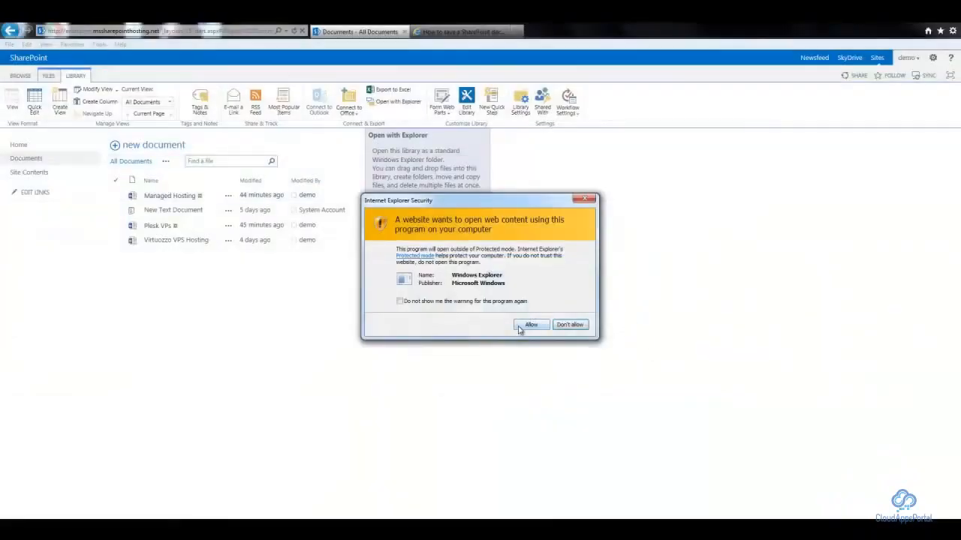
pyautogui.click(532, 324)
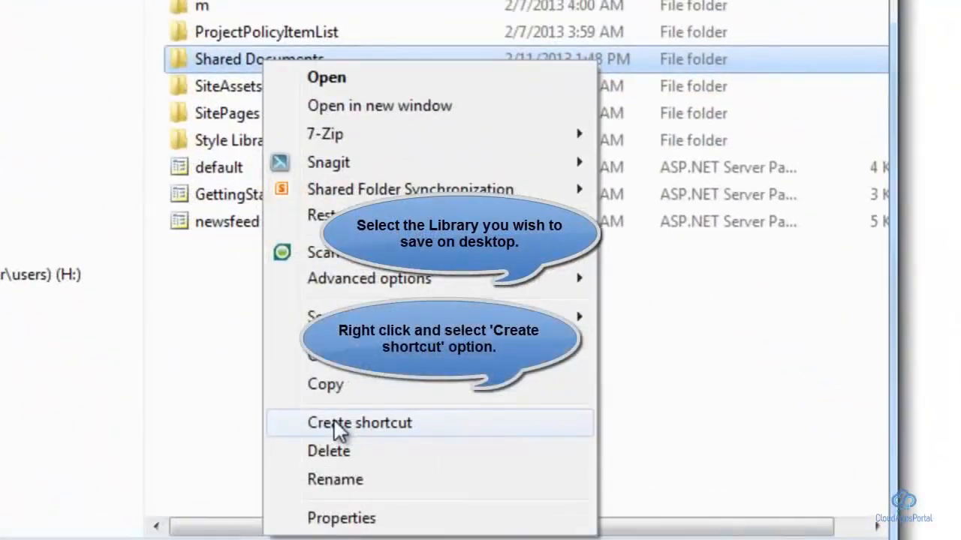
# Create a shortcut to the Shared Documents folder and place it on the desktop
pyautogui.click(359, 423)
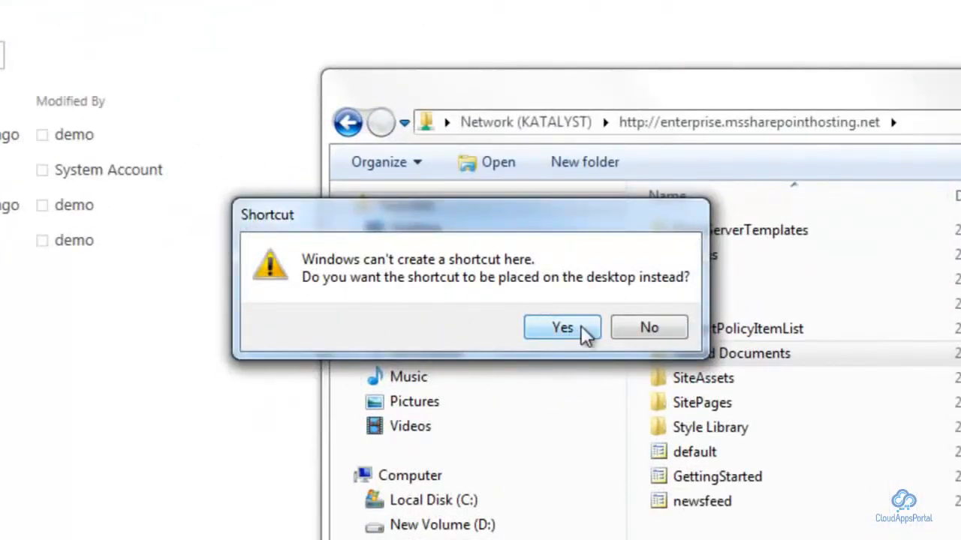
pyautogui.click(562, 327)
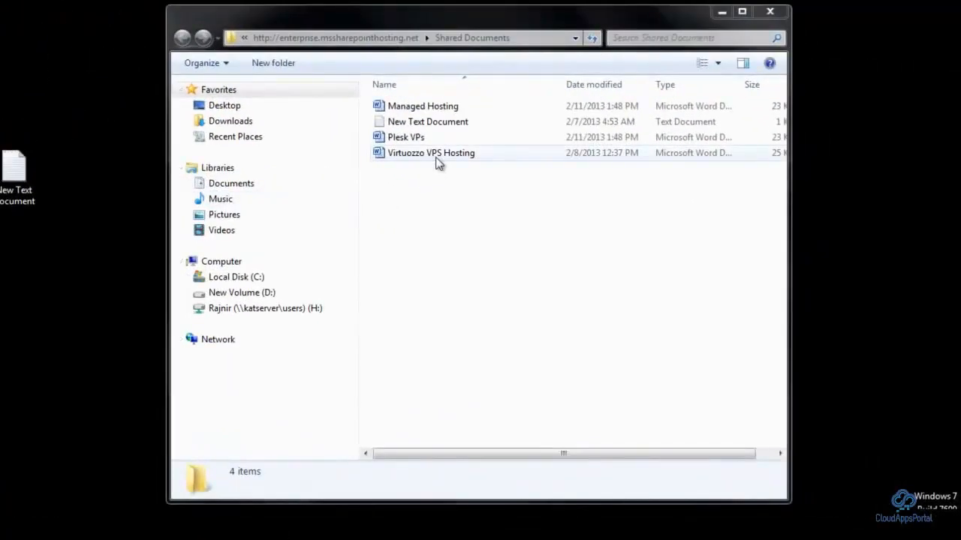
pyautogui.moveTo(423, 105)
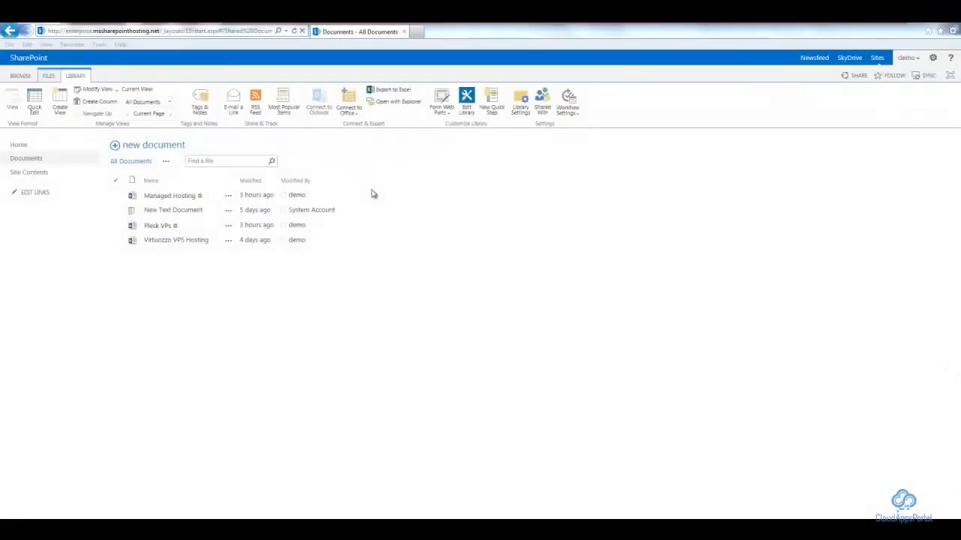
pyautogui.moveTo(374, 201)
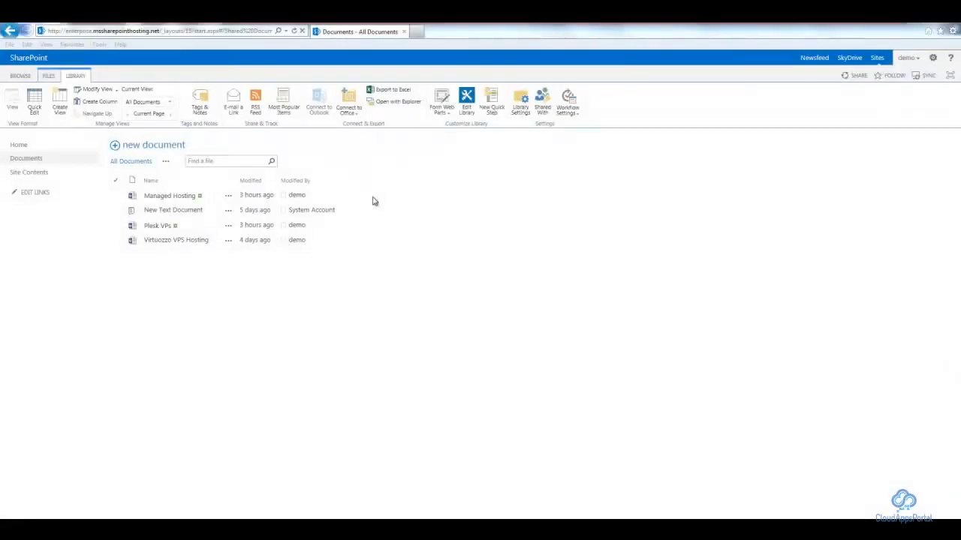